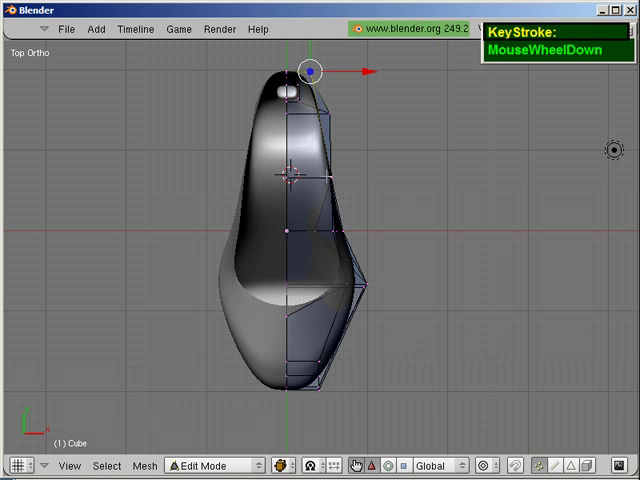
- Pull one side vertex of the shoe outward in Top view to reshape its outline
{"action": "key", "text": "a"}
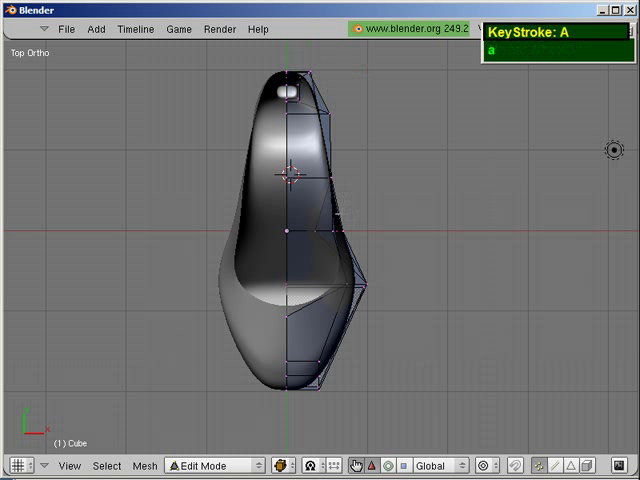
{"action": "key", "text": "b"}
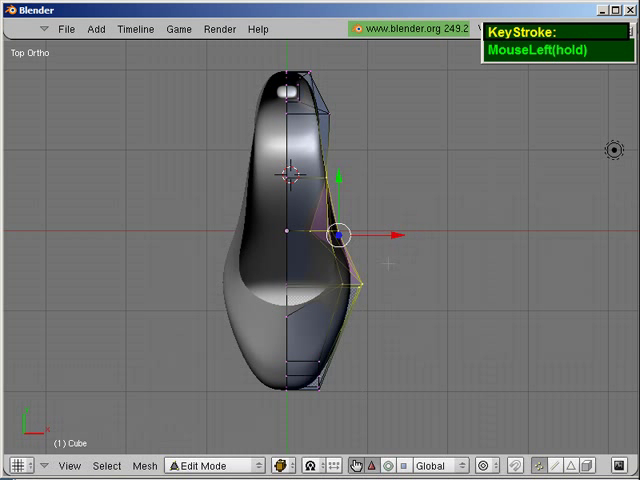
{"action": "key", "text": "b"}
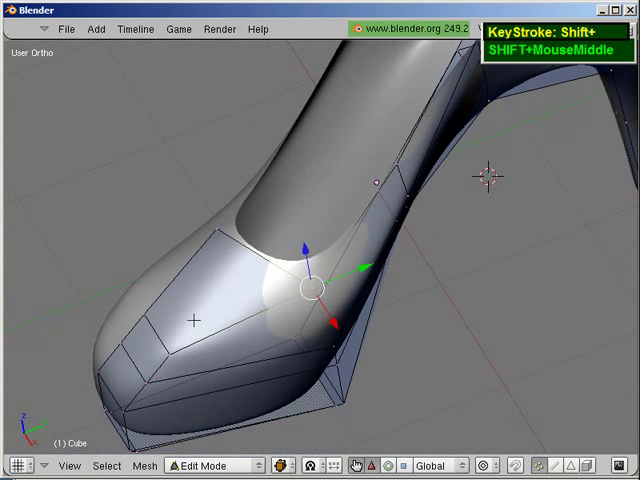
- Navigate to the toe and select the faces at its front tip
{"action": "key", "text": "ctrl+r"}
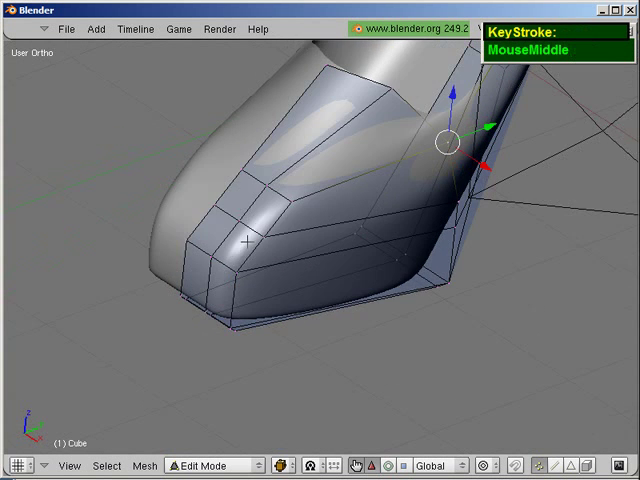
{"action": "scroll", "scroll_direction": "down", "scroll_amount": 3}
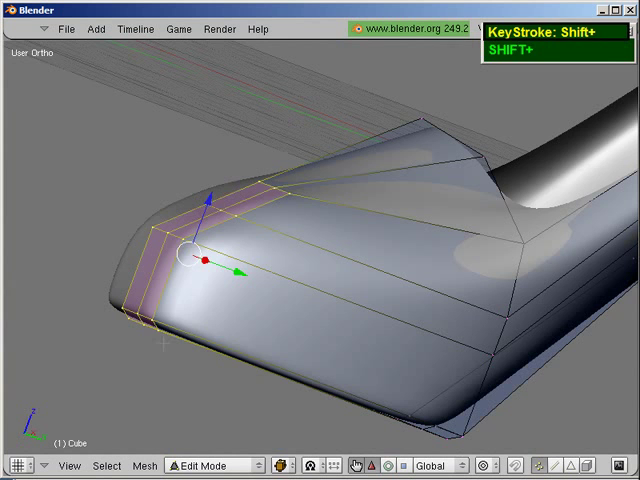
{"action": "scroll", "scroll_direction": "down", "scroll_amount": 3}
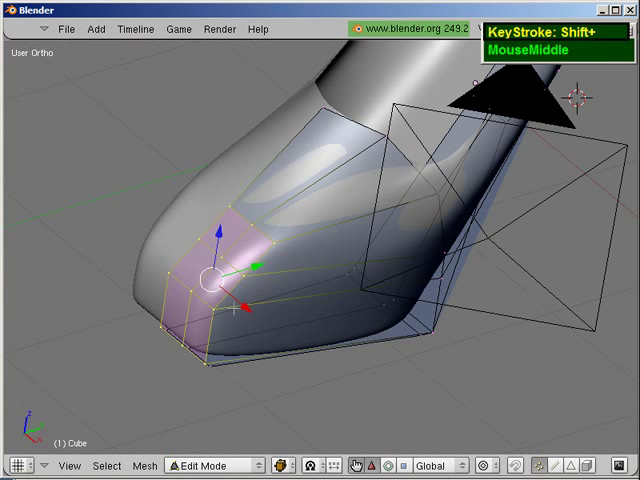
- Apply a Specials operation to the toe faces, slide them back along Y, then select a bottom toe vertex
{"action": "key", "text": "w"}
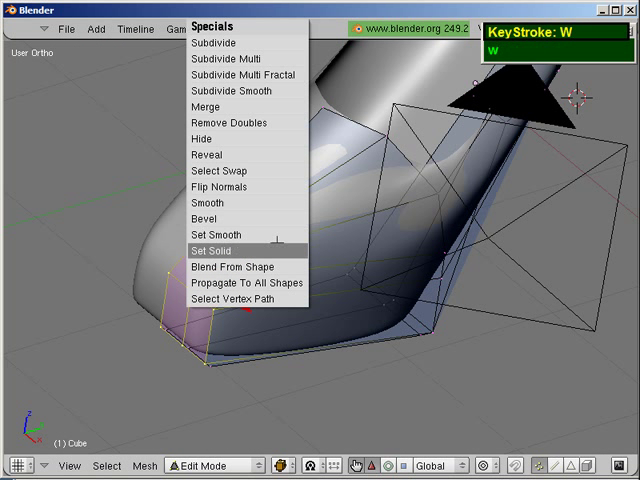
{"action": "left_click", "coordinate": [211, 250]}
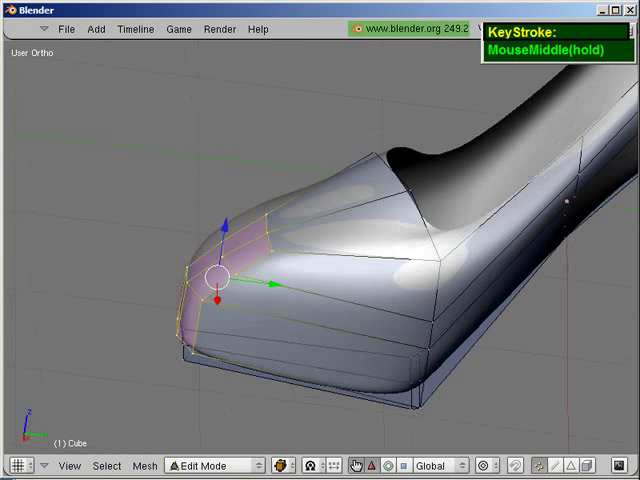
{"action": "key", "text": "Ctrl+z"}
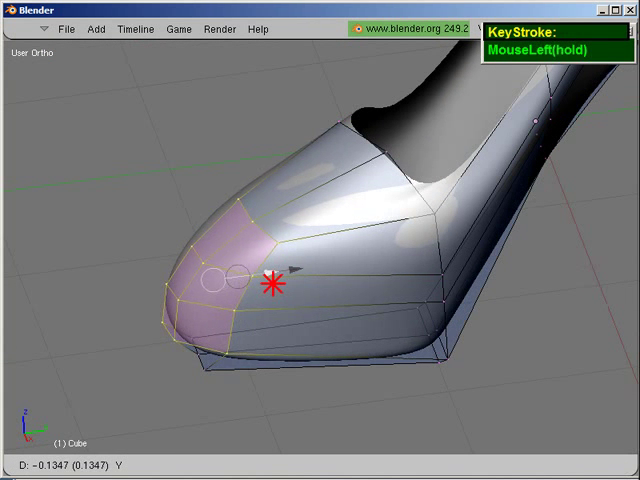
{"action": "right_click", "coordinate": [265, 283]}
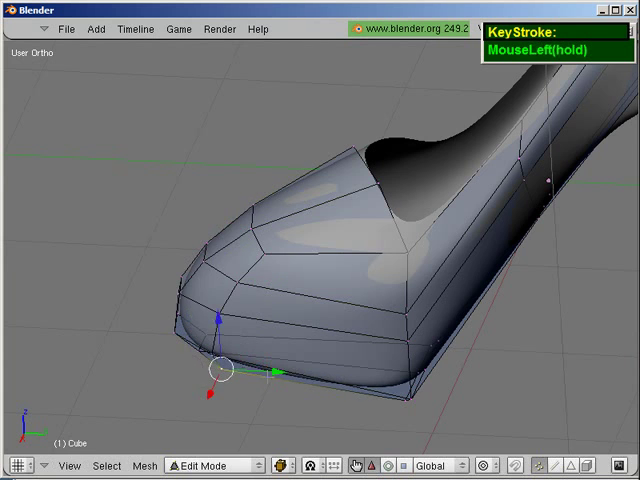
{"action": "scroll", "scroll_direction": "down", "scroll_amount": 3}
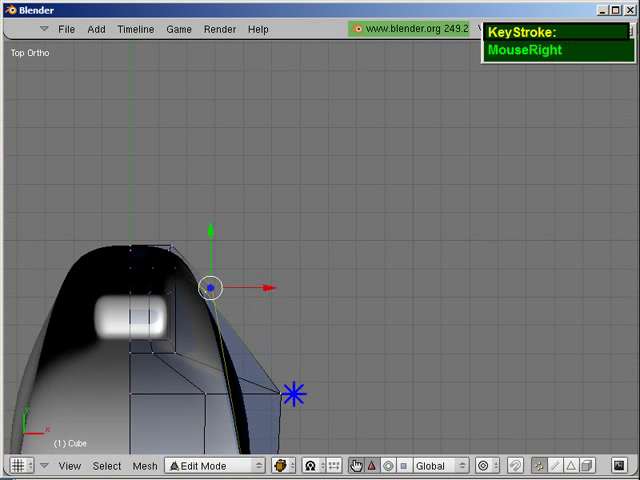
- Drag the selected outline vertex in Top view to refine the shoe's shape
{"action": "left_click_drag", "start_coordinate": [212, 287], "coordinate": [278, 393]}
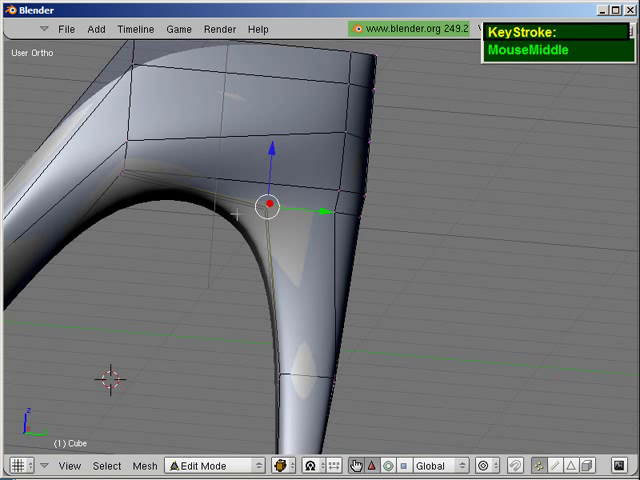
- Reposition a vertex on the arch curve where the heel meets the sole
{"action": "key", "text": "ctrl+r"}
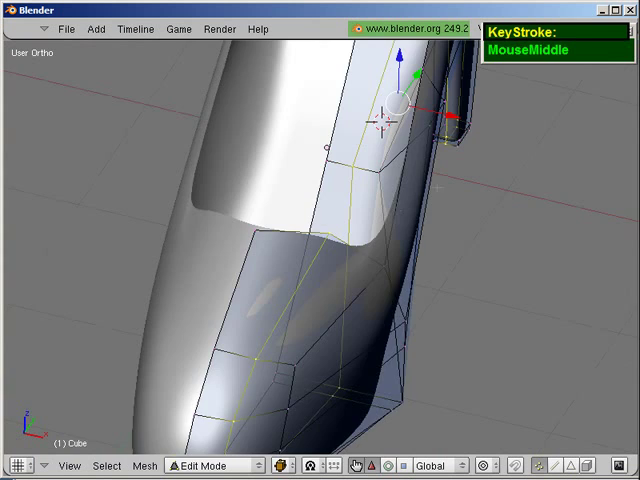
- Select the edge loop running along the heel and prepare it for moving
{"action": "key", "text": "Ctrl+Tab"}
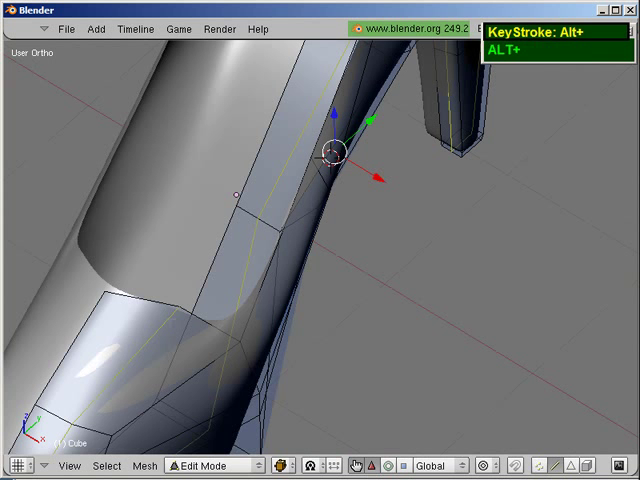
{"action": "scroll", "scroll_direction": "down", "scroll_amount": 3}
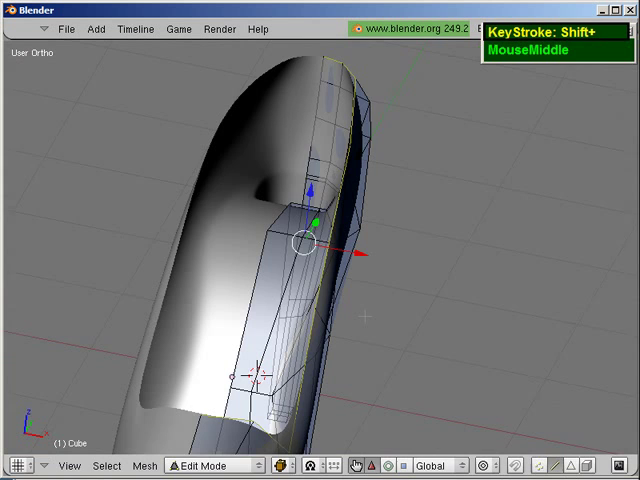
{"action": "key", "text": "e"}
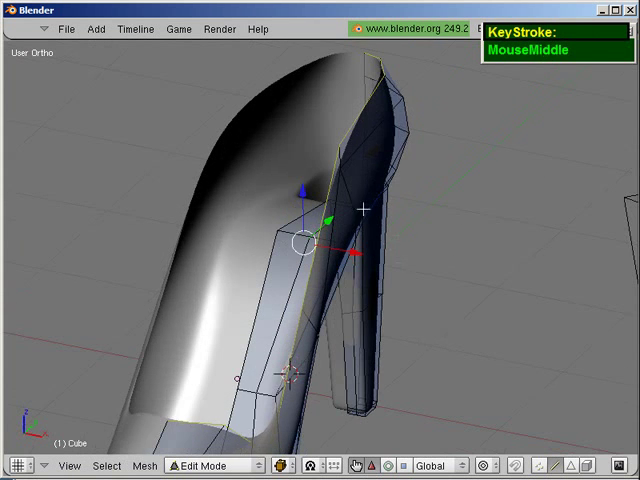
{"action": "scroll", "scroll_direction": "up", "scroll_amount": 3}
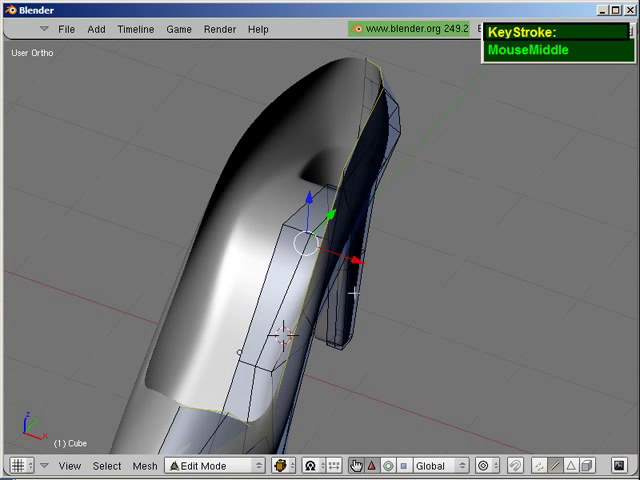
{"action": "scroll", "scroll_direction": "down", "scroll_amount": 3}
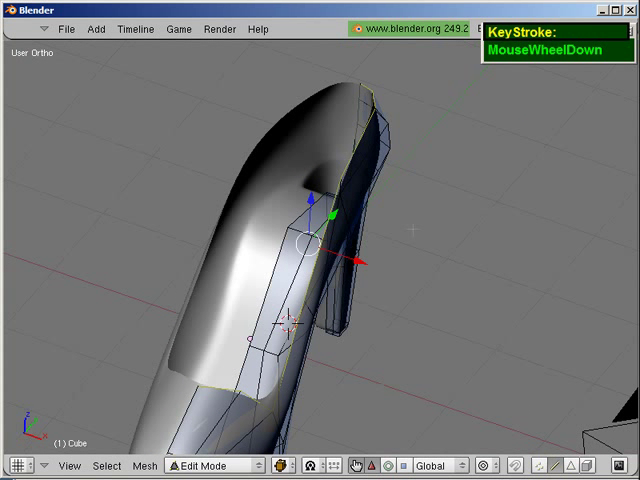
{"action": "key", "text": "alt+s"}
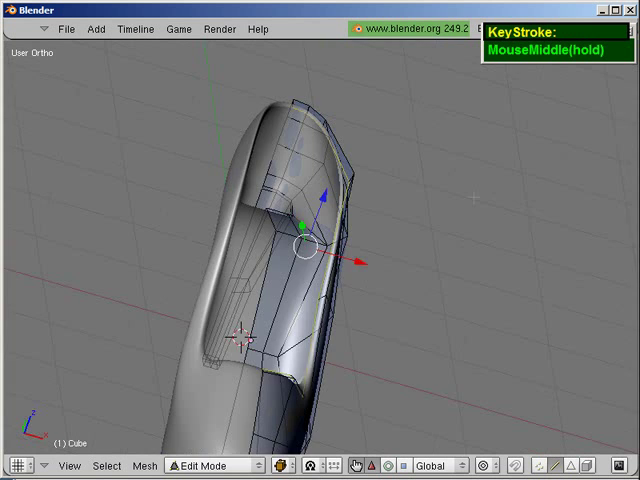
{"action": "key", "text": "e"}
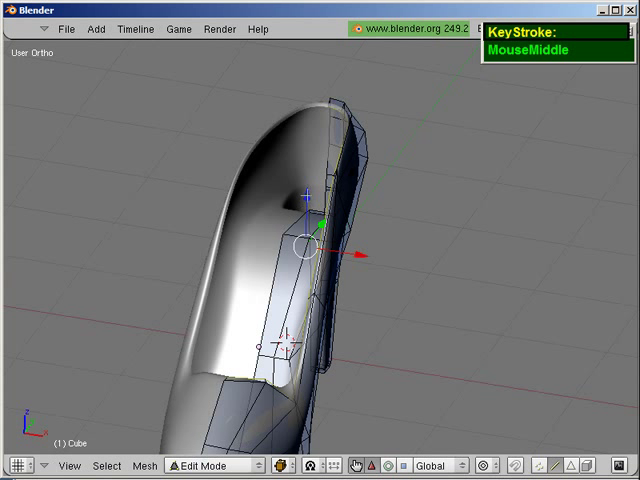
- Lower the heel edge loop about -0.33 along Z and confirm its position
{"action": "left_click_drag", "start_coordinate": [305, 235], "coordinate": [305, 200]}
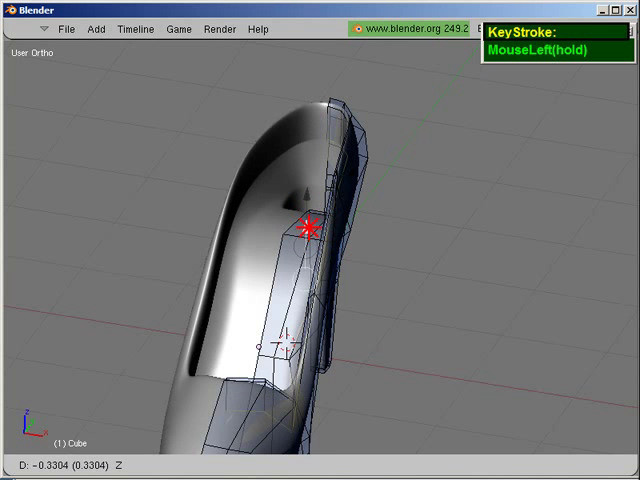
{"action": "key", "text": "Tab"}
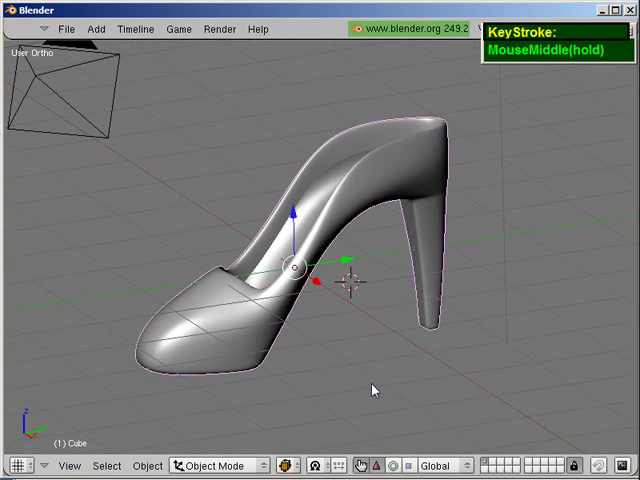
- Show the Editing buttons with the Subsurf modifier panel, then return to mesh editing
{"action": "key", "text": "ctrl+up"}
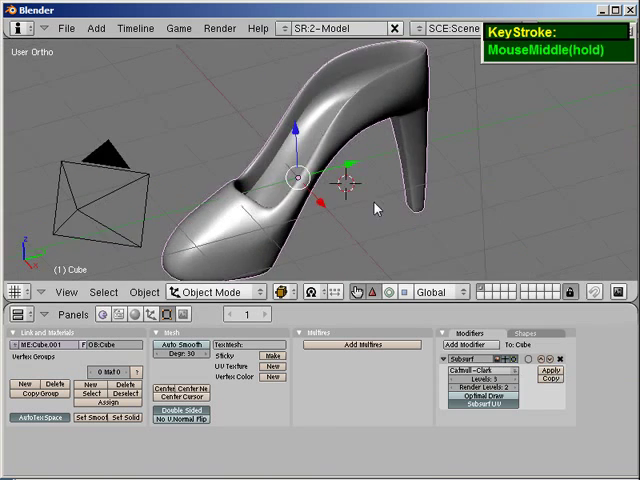
{"action": "key", "text": "Tab"}
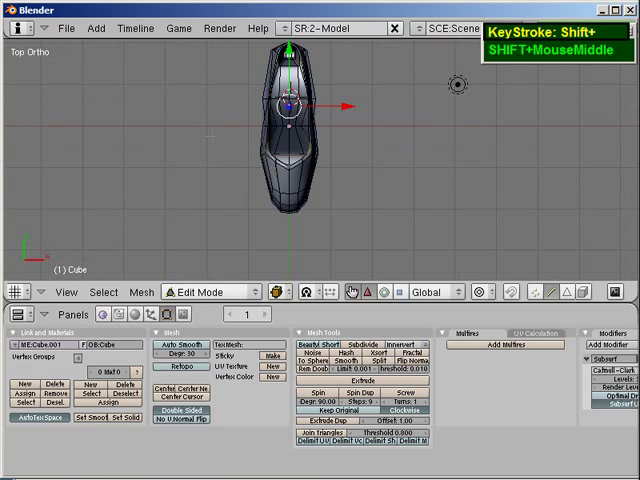
- Compare the smoothed object with the mesh cage, then switch to Vertex select mode
{"action": "key", "text": "Tab"}
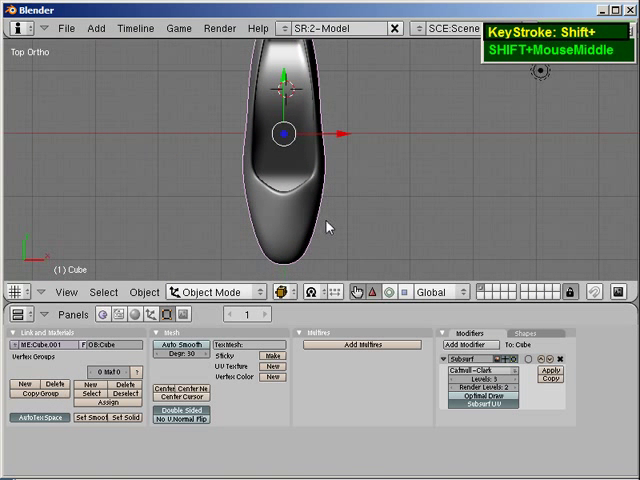
{"action": "key", "text": "Tab"}
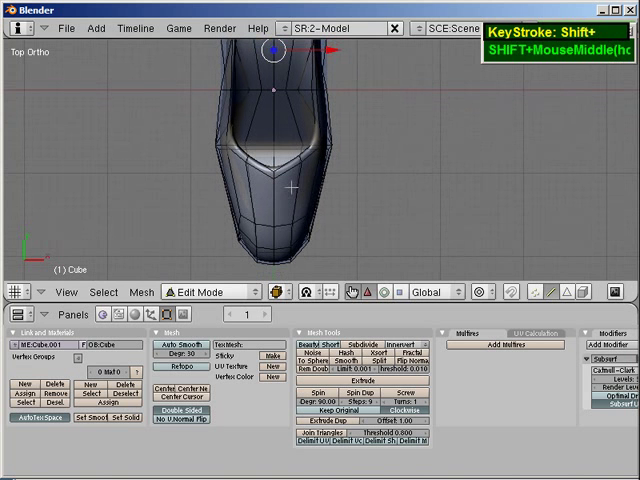
{"action": "key", "text": "Shift"}
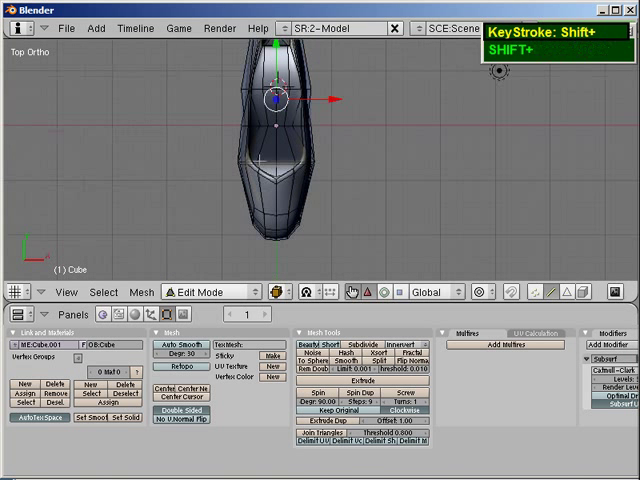
{"action": "key", "text": "ctrl"}
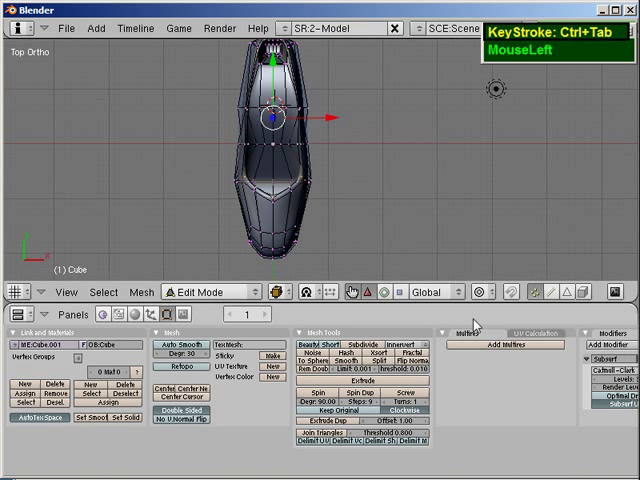
- Enable Proportional Editing and shift the toe-end vertices with an adjusted falloff radius
{"action": "left_click", "coordinate": [481, 292]}
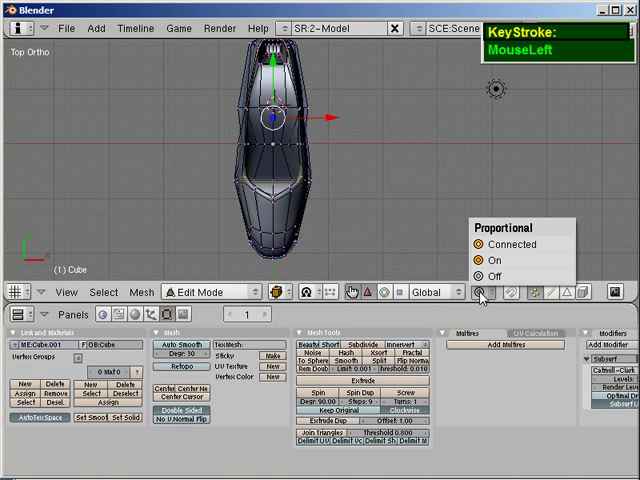
{"action": "scroll", "scroll_direction": "up", "scroll_amount": 3}
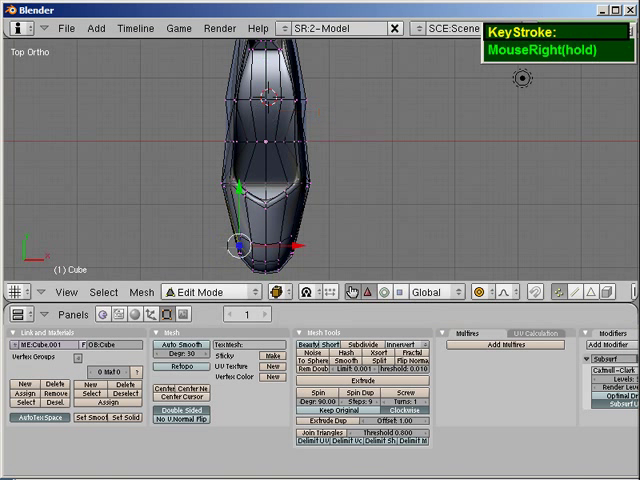
{"action": "key", "text": "g"}
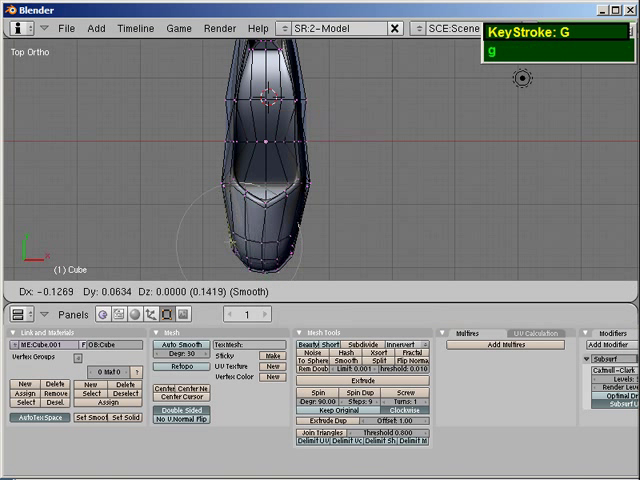
{"action": "scroll", "scroll_direction": "up", "scroll_amount": 3}
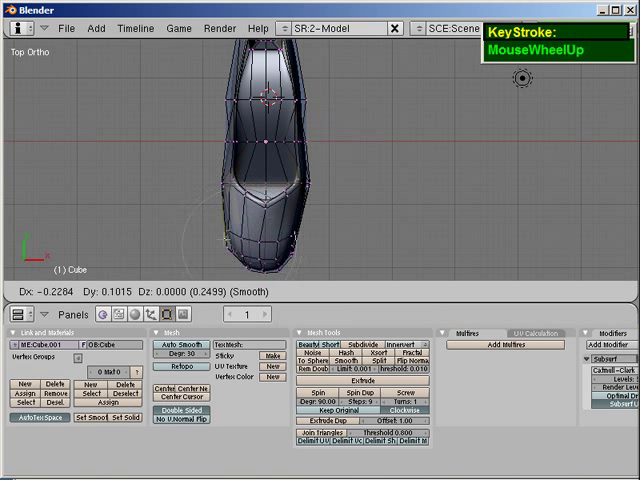
{"action": "scroll", "scroll_direction": "down", "scroll_amount": 3}
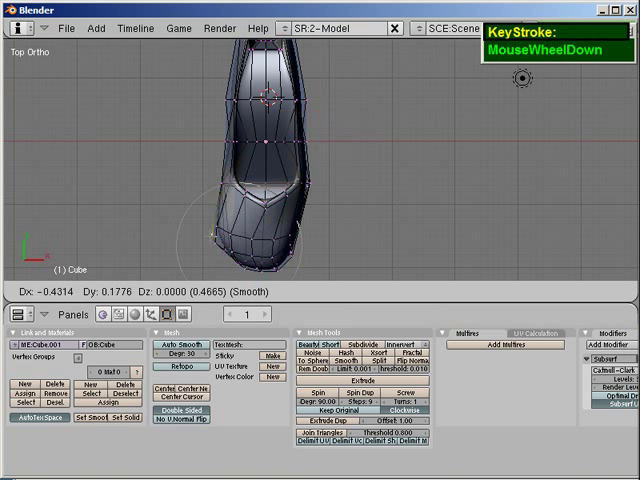
{"action": "scroll", "scroll_direction": "down", "scroll_amount": 3}
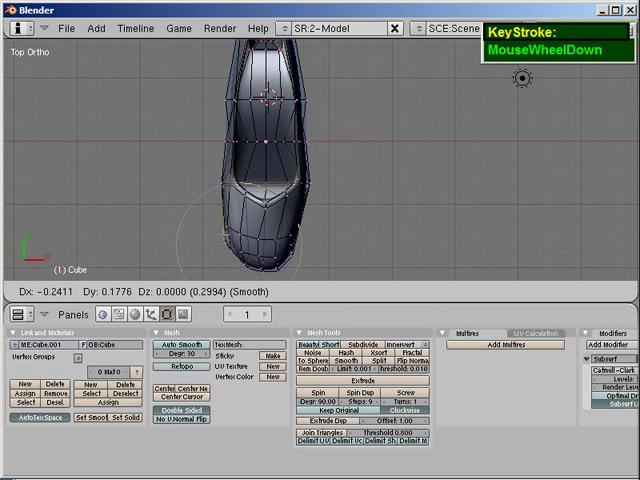
{"action": "scroll", "scroll_direction": "down", "scroll_amount": 3}
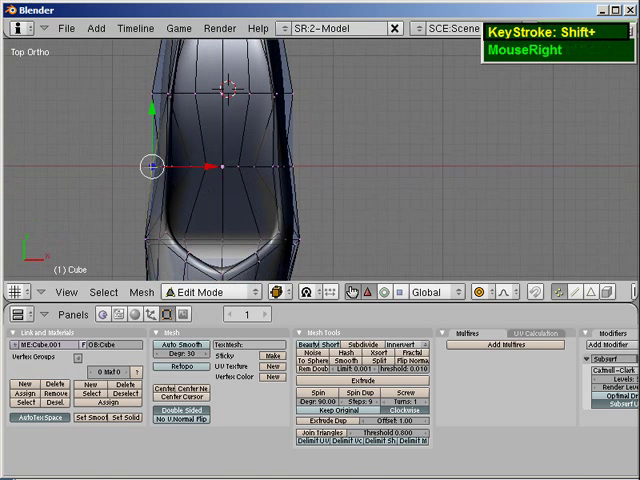
- Curve one side vertex into a left-shoe shape, then view the smoothed result
{"action": "key", "text": "g"}
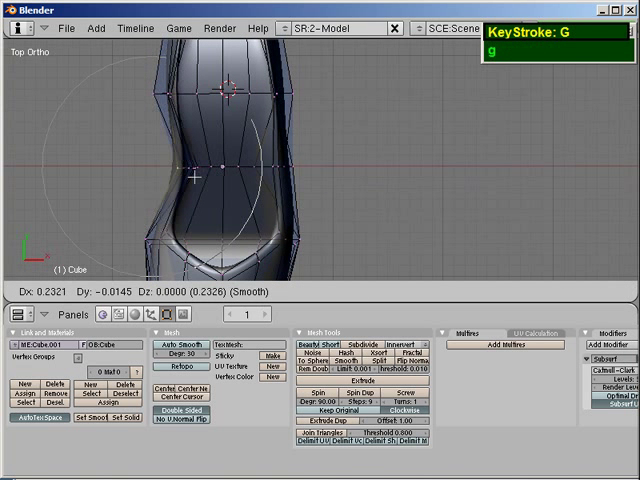
{"action": "scroll", "scroll_direction": "down", "scroll_amount": 3}
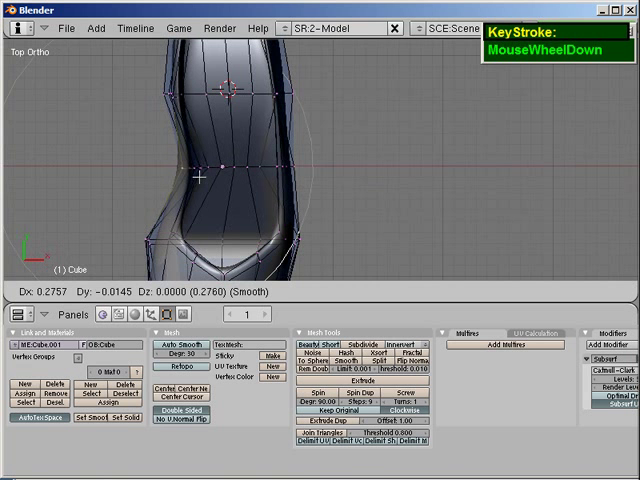
{"action": "key", "text": "Tab"}
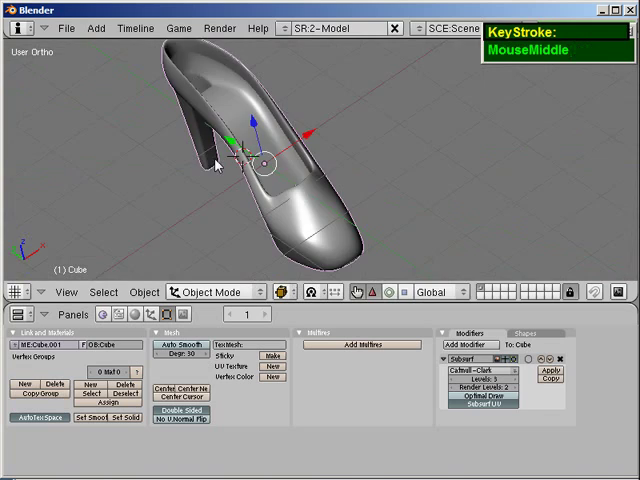
- Orbit and zoom around the smoothed shoe, then return to editing its mesh
{"action": "left_click_drag", "start_coordinate": [230, 160], "coordinate": [352, 234]}
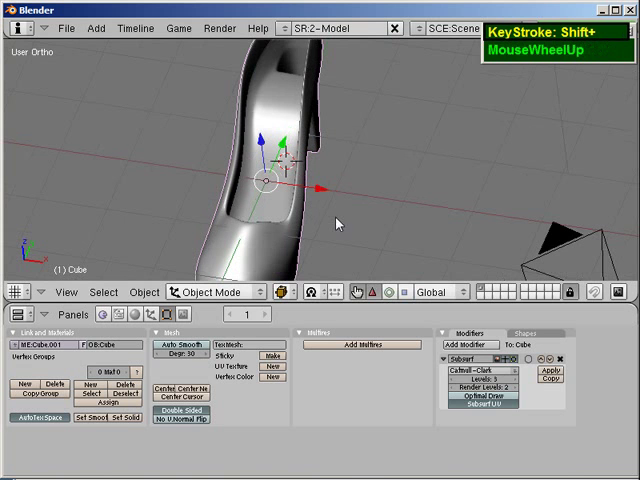
{"action": "scroll", "scroll_direction": "down", "scroll_amount": 3}
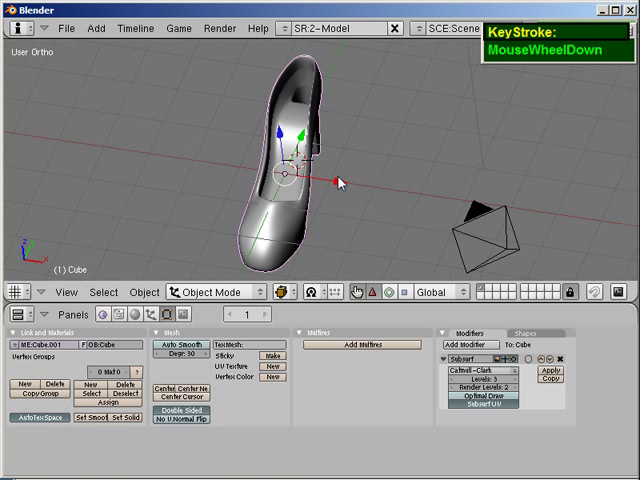
{"action": "key", "text": "Tab"}
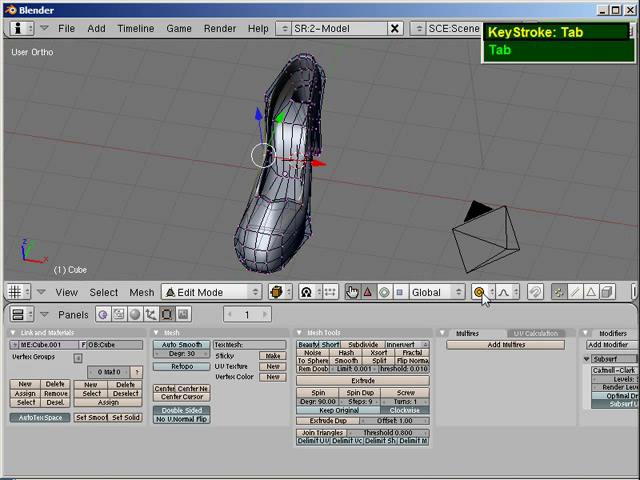
- Disable proportional editing, clear the selection and box-select a few rim vertices, viewed from the front
{"action": "left_click", "coordinate": [480, 291]}
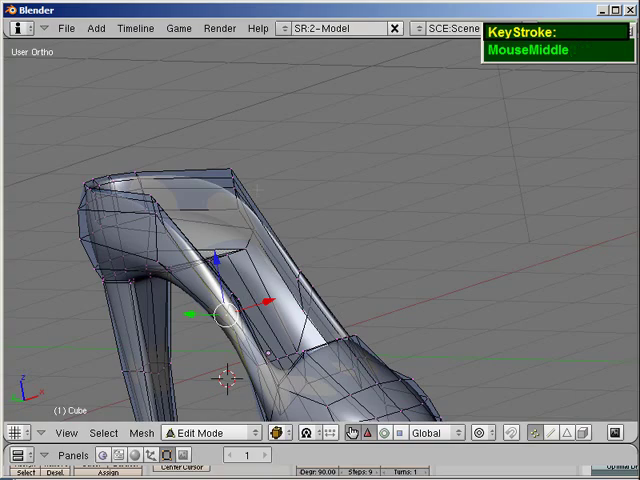
{"action": "key", "text": "A"}
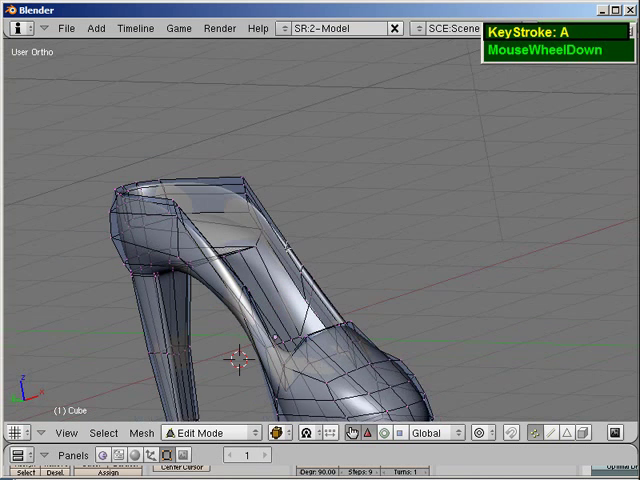
{"action": "scroll", "scroll_direction": "up", "scroll_amount": 3}
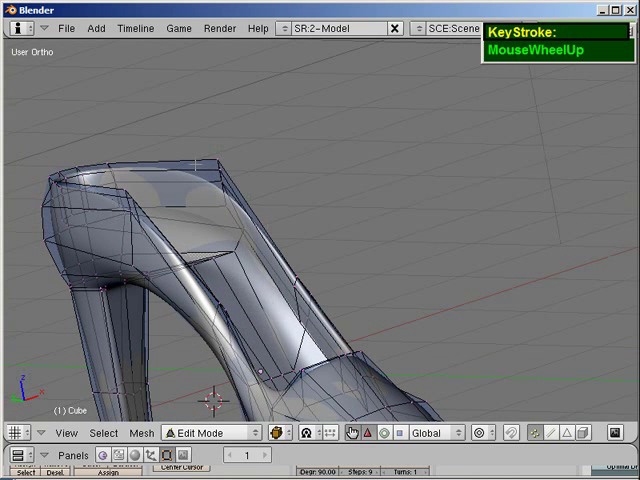
{"action": "key", "text": "a"}
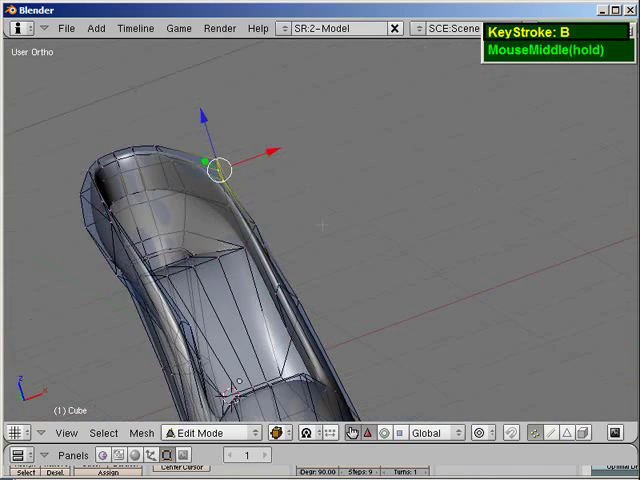
{"action": "key", "text": "r"}
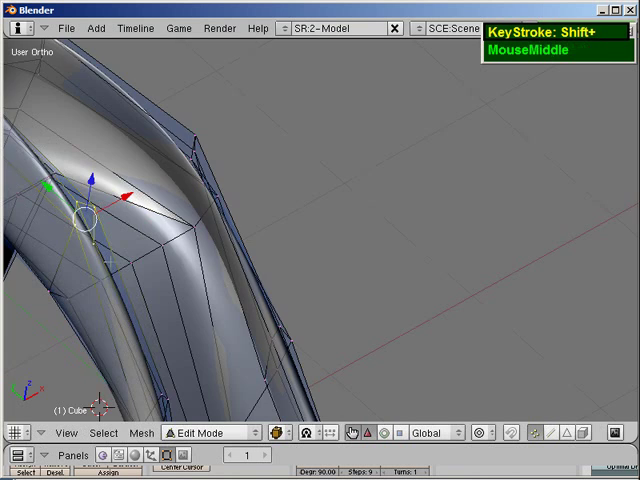
{"action": "key", "text": "KP_1"}
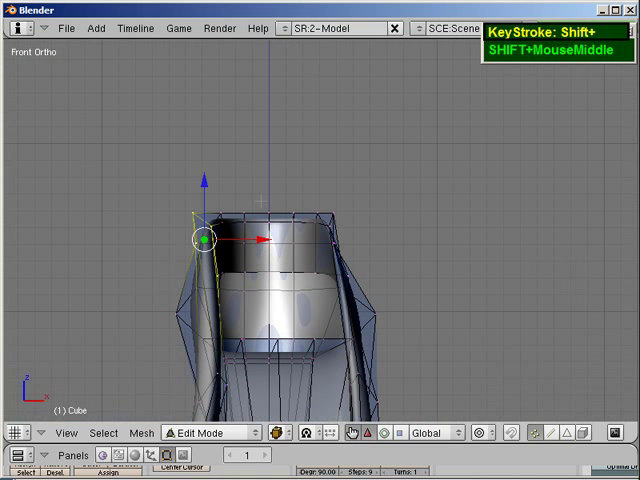
- Rotate the back-rim and heel-junction vertices into place, then leave Edit Mode to view the reshaped shoe
{"action": "key", "text": "r"}
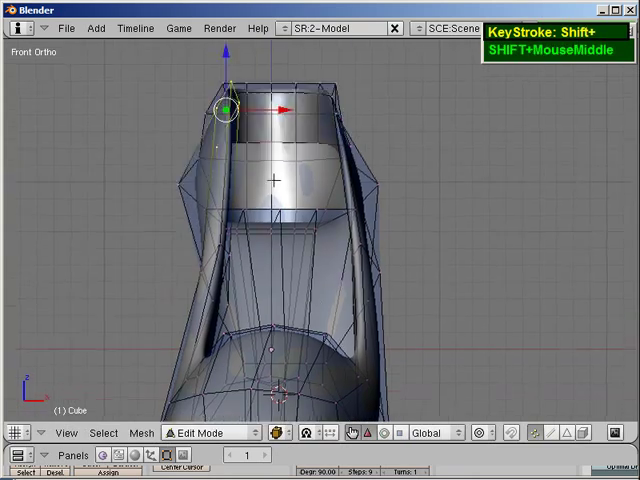
{"action": "scroll", "scroll_direction": "down", "scroll_amount": 3}
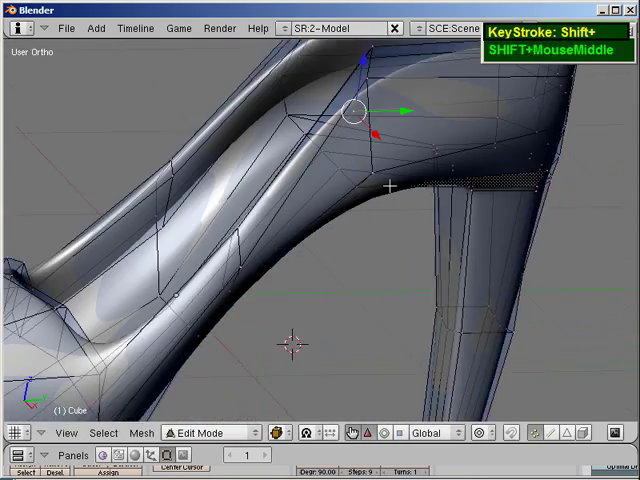
{"action": "scroll", "scroll_direction": "down", "scroll_amount": 3}
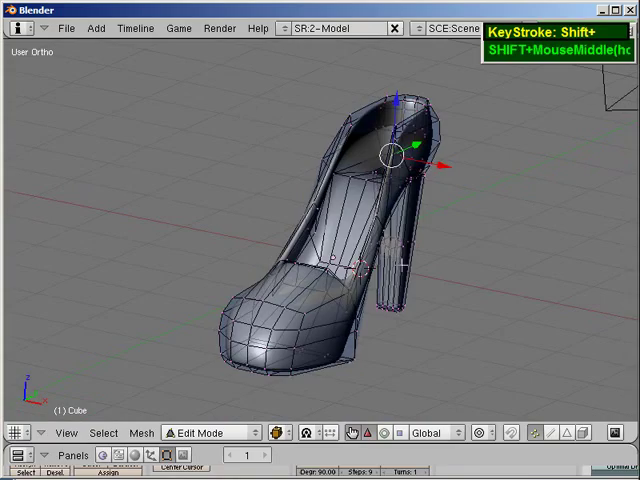
{"action": "key", "text": "Tab"}
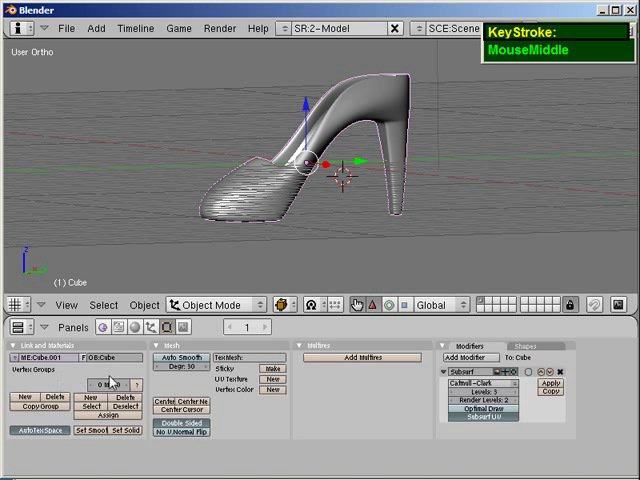
{"action": "mouse_move", "coordinate": [176, 327]}
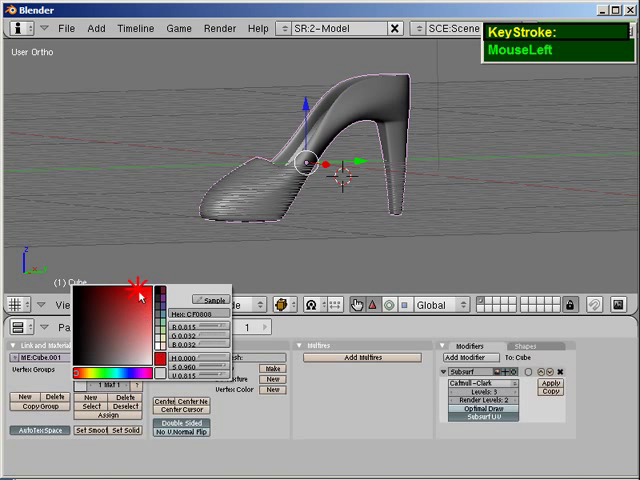
- Toggle Edit Mode in and out so the new red material shows on the smooth shoe
{"action": "key", "text": "Tab"}
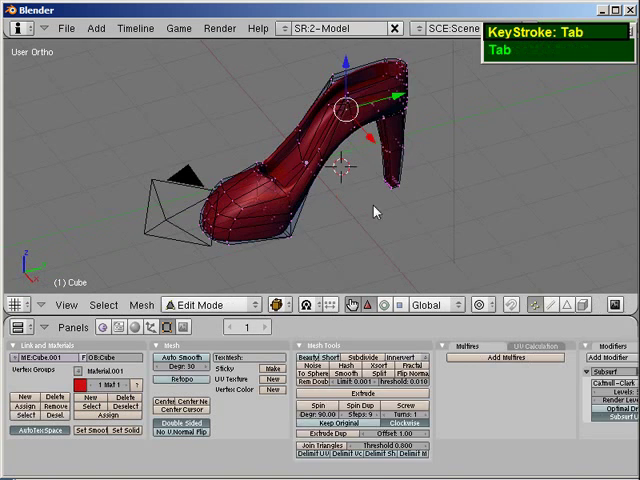
{"action": "key", "text": "Tab"}
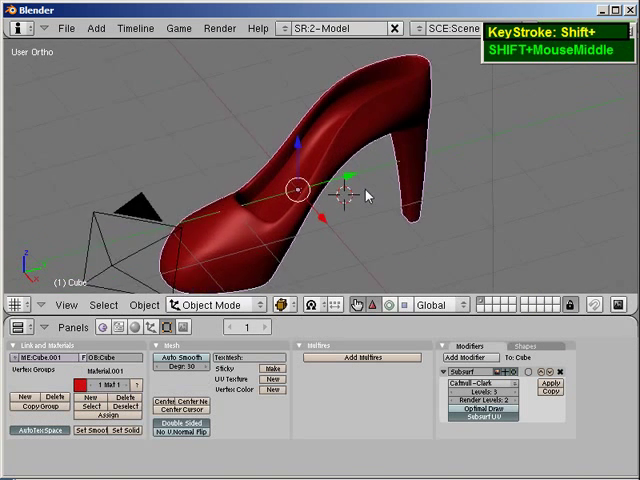
{"action": "left_click_drag", "start_coordinate": [368, 195], "coordinate": [157, 203]}
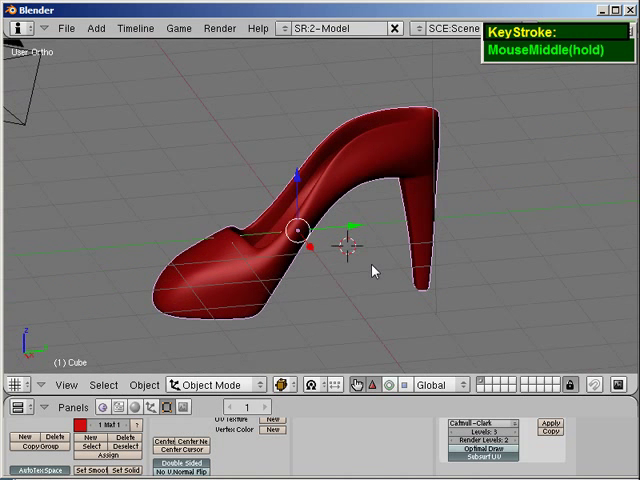
{"action": "left_click_drag", "start_coordinate": [370, 270], "coordinate": [375, 260]}
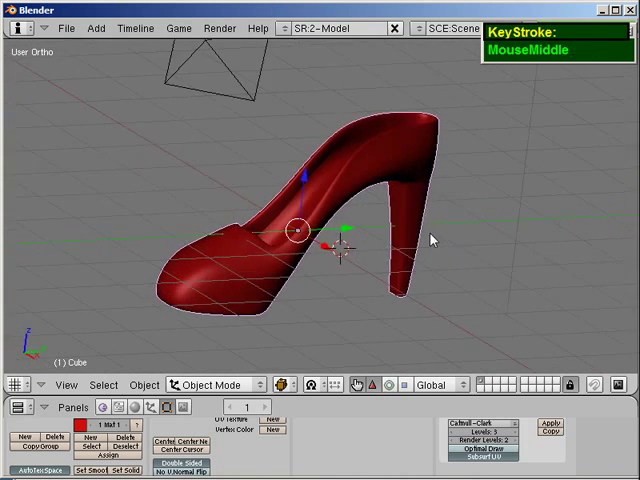
{"action": "left_click_drag", "start_coordinate": [430, 238], "coordinate": [378, 252]}
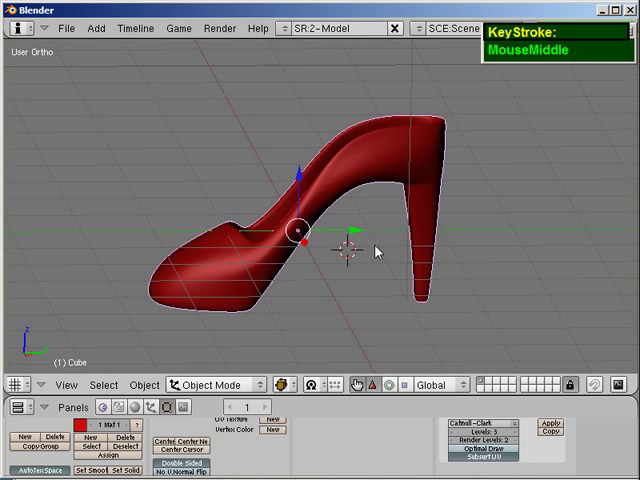